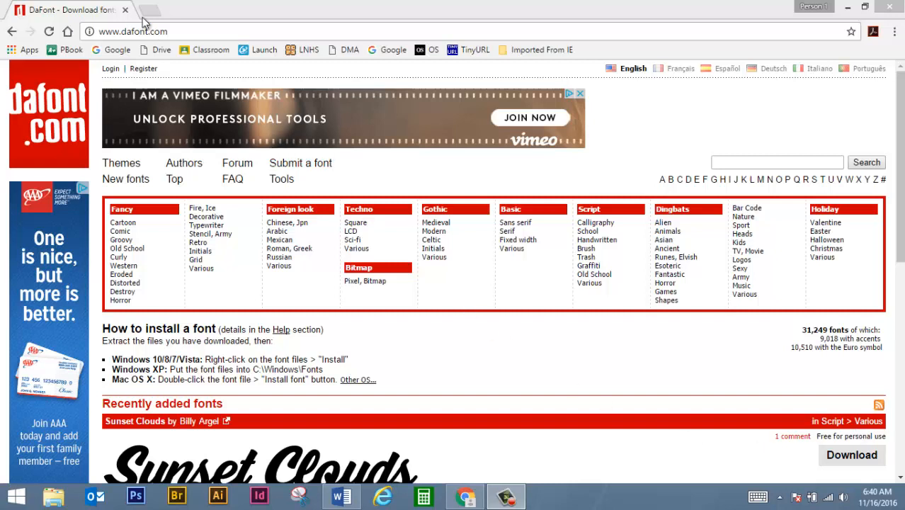
pyautogui.moveTo(437, 316)
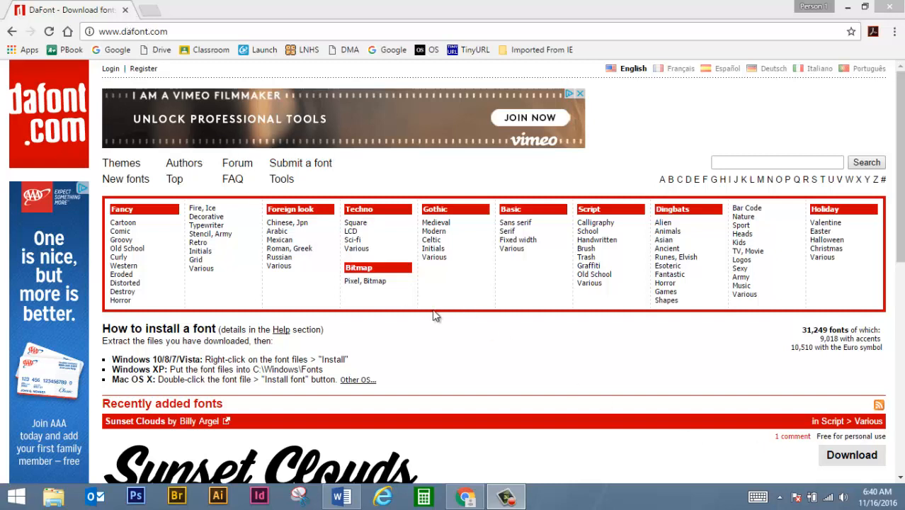
pyautogui.moveTo(467, 345)
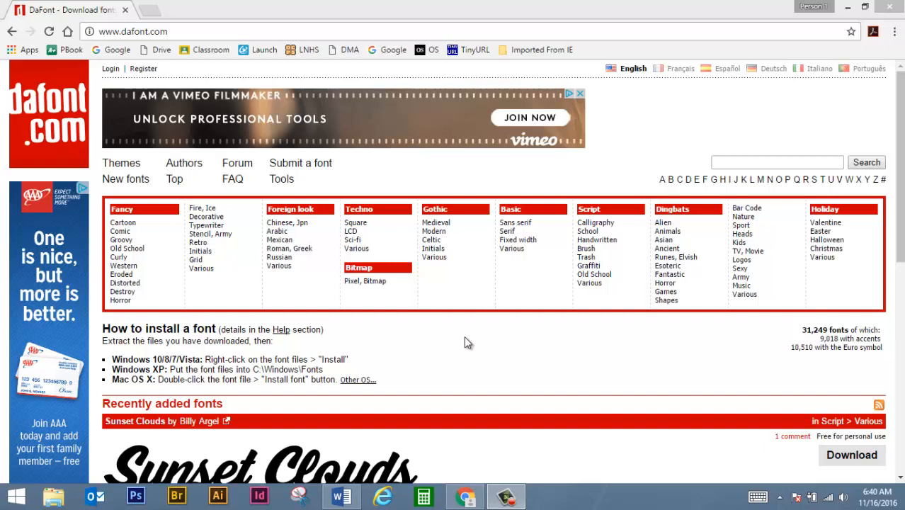
pyautogui.moveTo(124, 266)
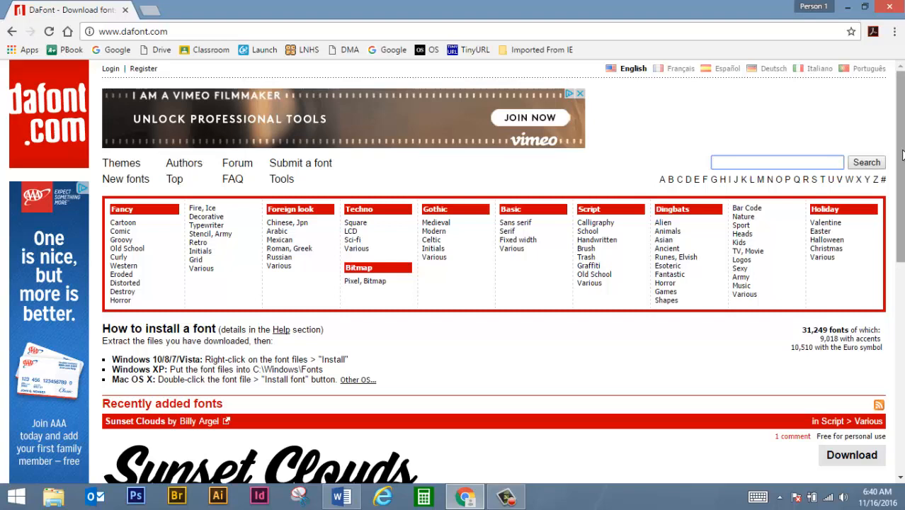
# Step: Download the Sunset Clouds font from Recently added fonts as sunset_clouds.zip
pyautogui.scroll(-3)
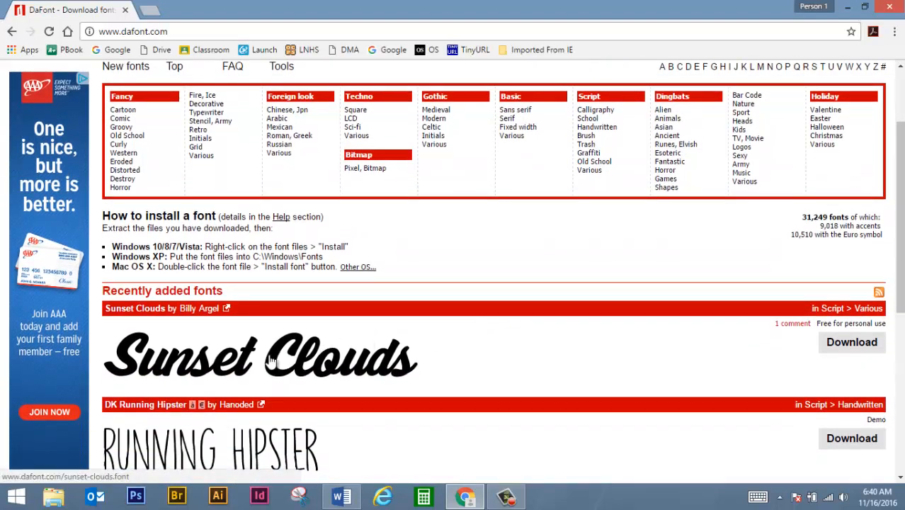
pyautogui.moveTo(626, 308)
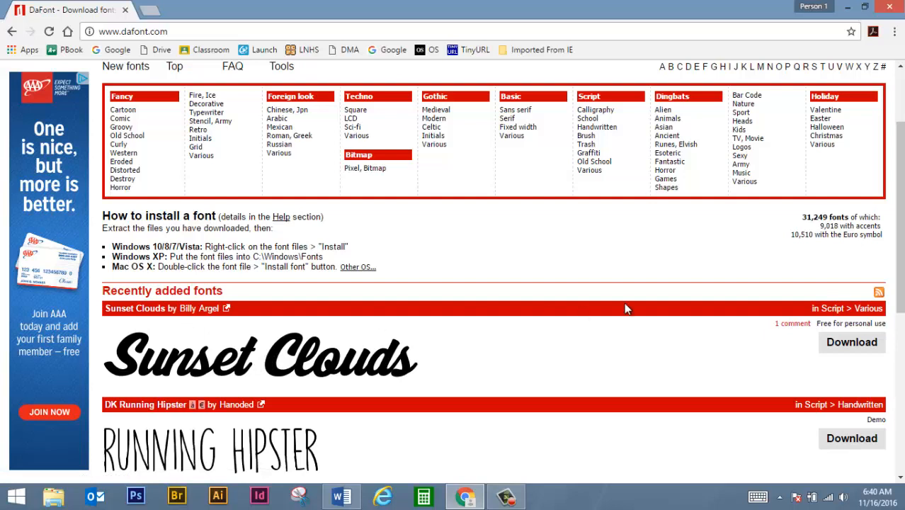
pyautogui.click(851, 342)
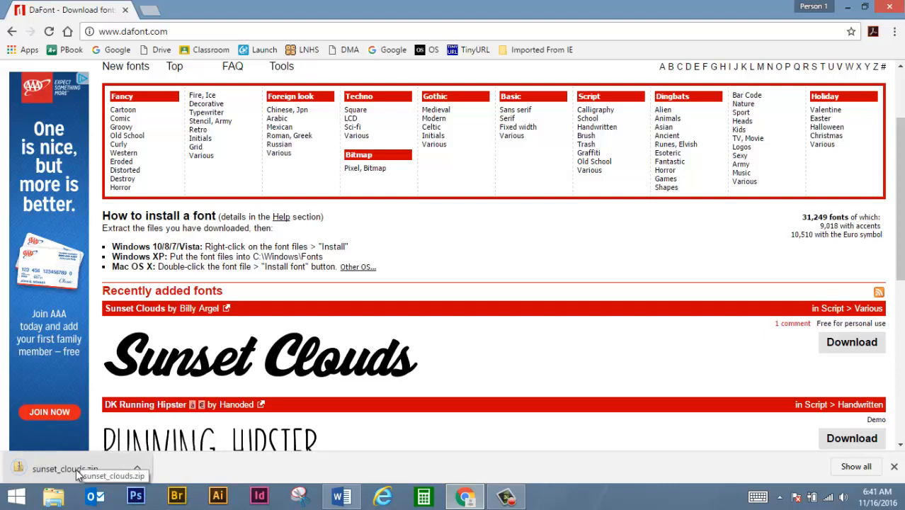
# Step: Open sunset_clouds.zip from downloads and pick the Sunset Clouds Personal Use TrueType file
pyautogui.click(65, 468)
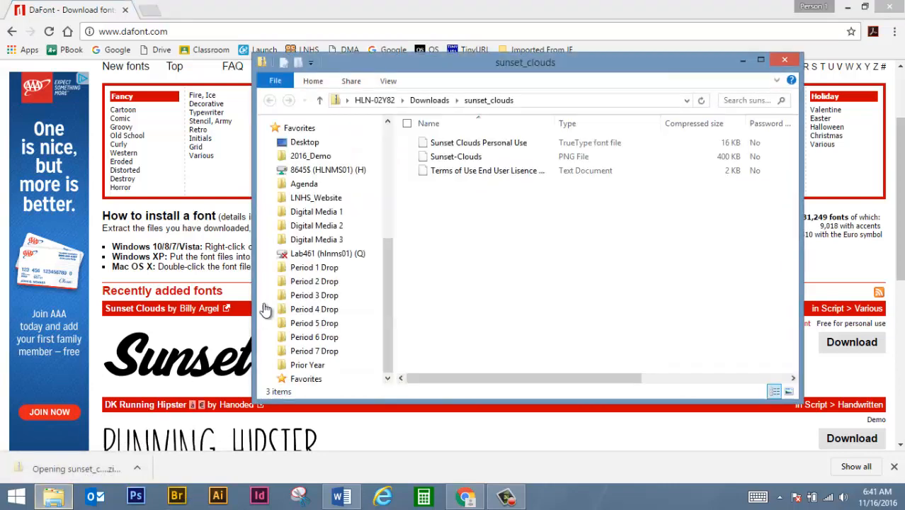
pyautogui.click(478, 142)
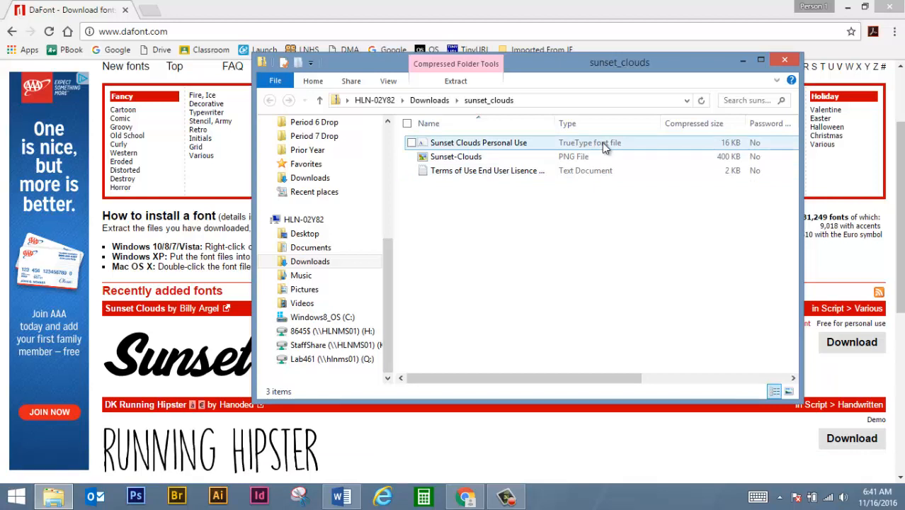
pyautogui.click(456, 156)
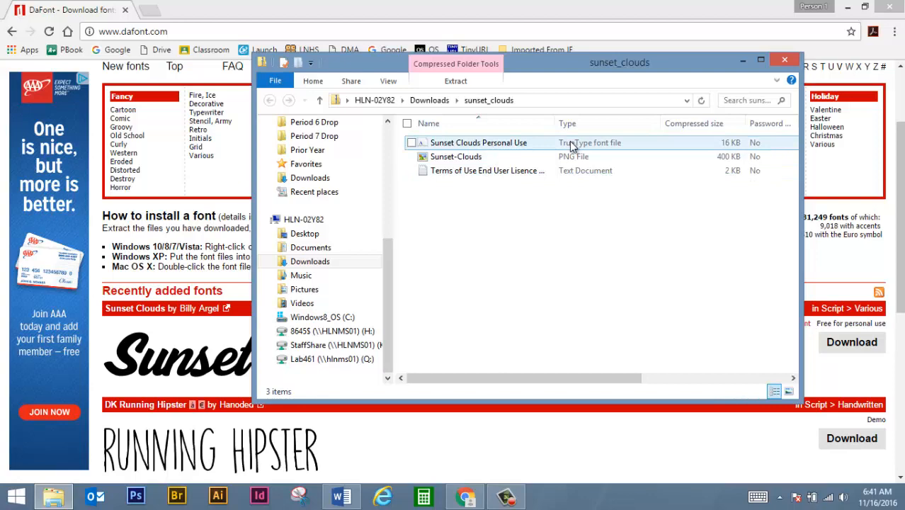
# Step: Install Sunset Clouds Personal Use via Windows Font Viewer and close its preview
pyautogui.doubleClick(479, 142)
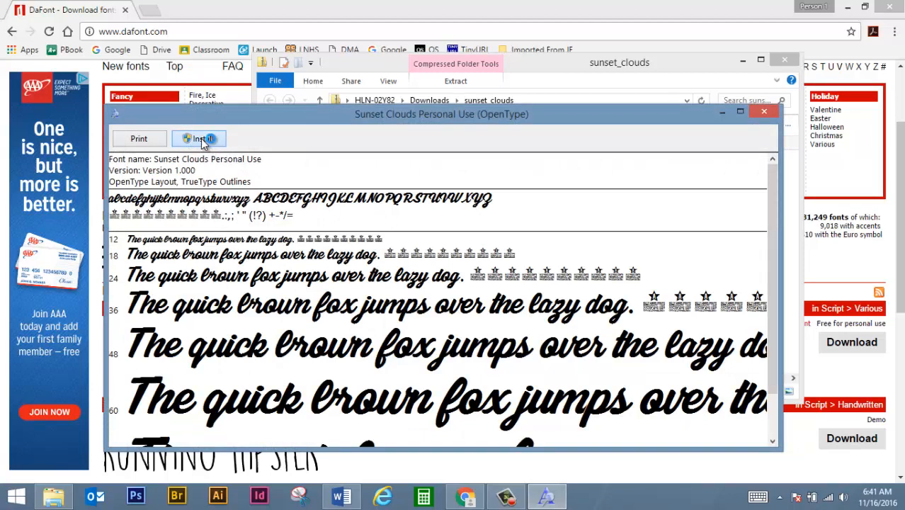
pyautogui.click(198, 139)
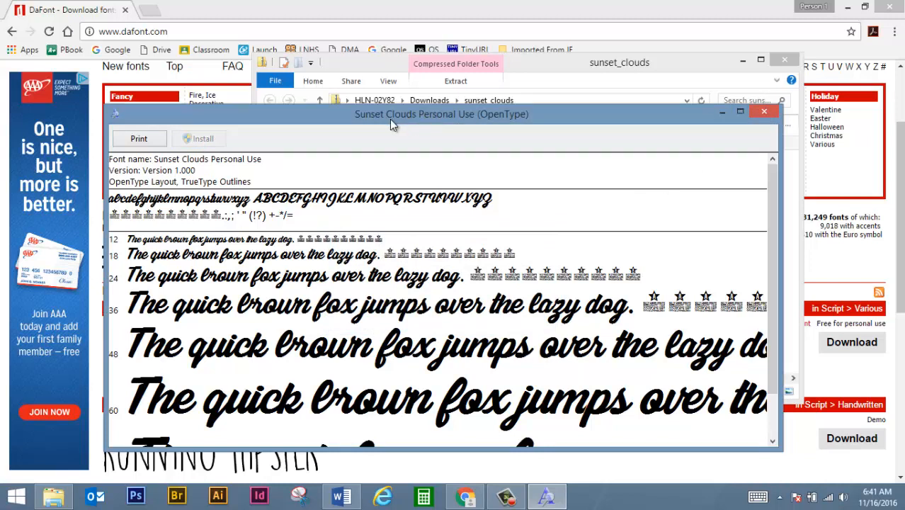
pyautogui.moveTo(391, 124)
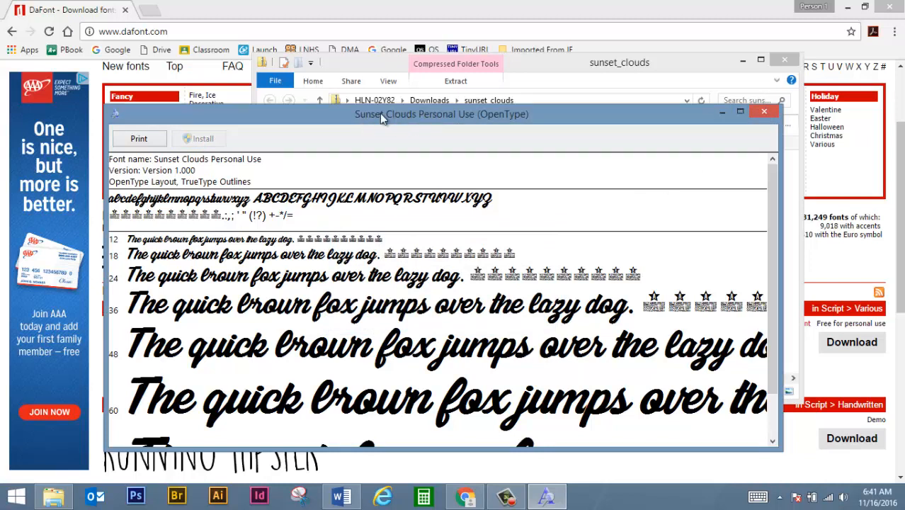
pyautogui.moveTo(765, 112)
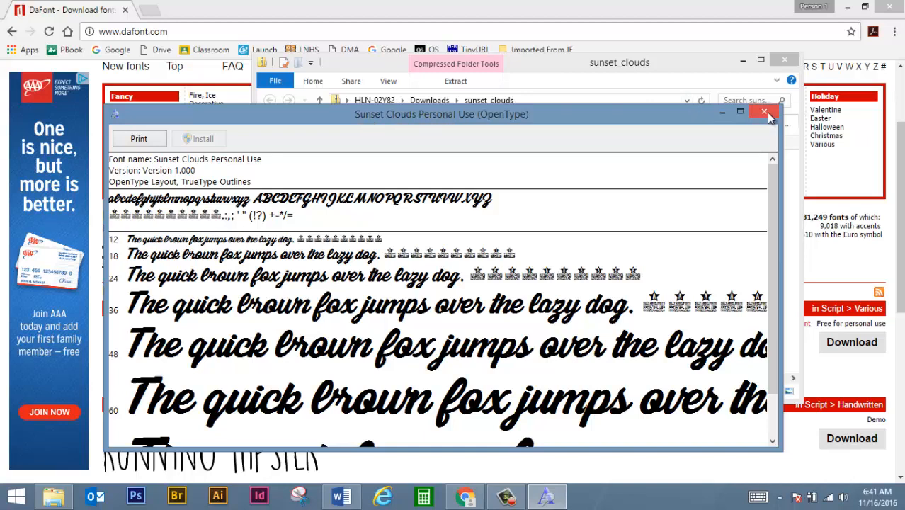
pyautogui.click(765, 113)
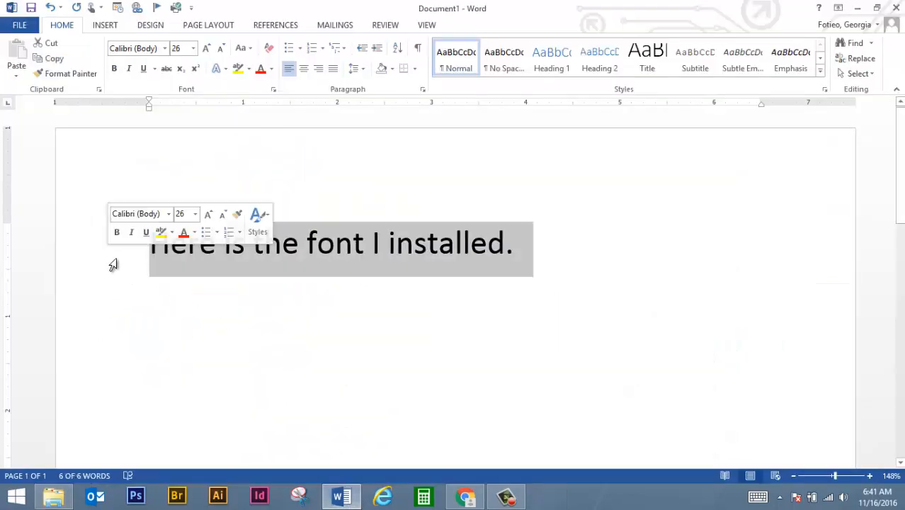
# Step: Enter 'Sunset Clouds' as the font name for the selected sentence on the Home tab
pyautogui.click(135, 48)
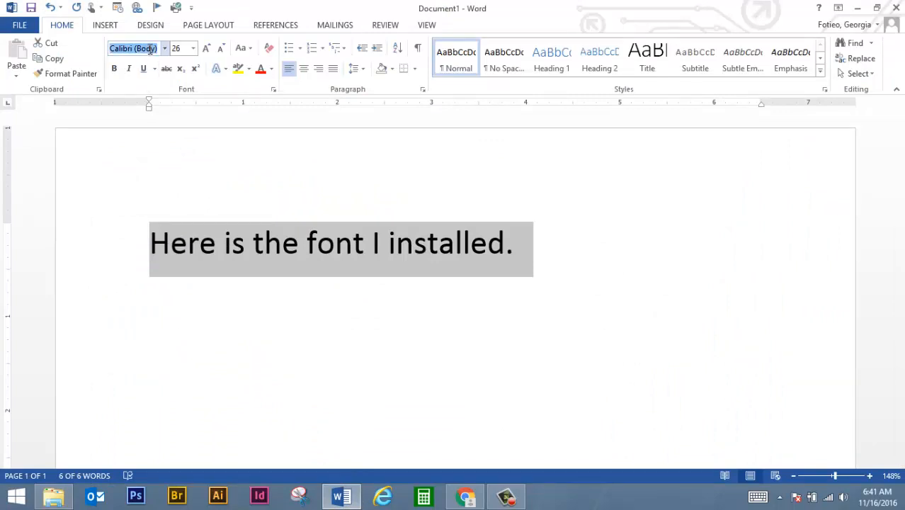
pyautogui.write('Sunset Clouds')
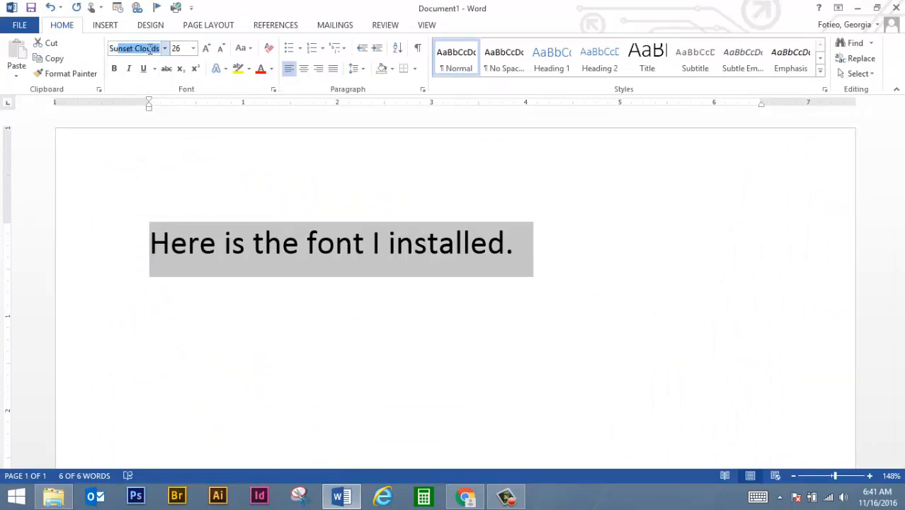